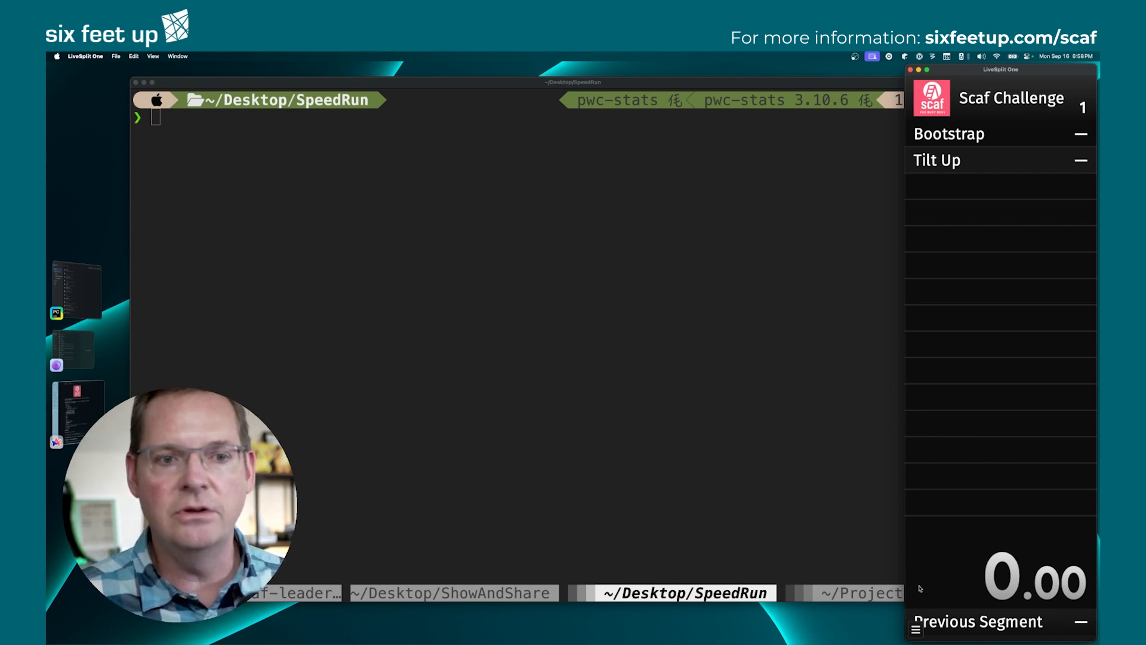
List the empty SpeedRun folder with pls and enter 'scaf speedrun' at the prompt
text(pl)
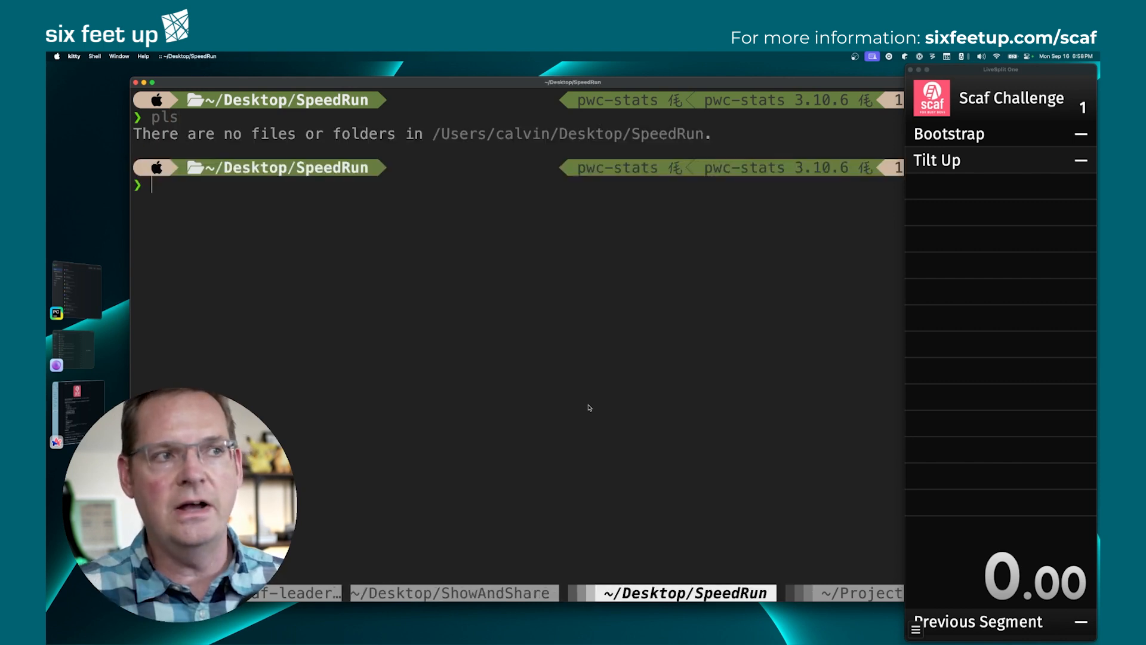
text(s)
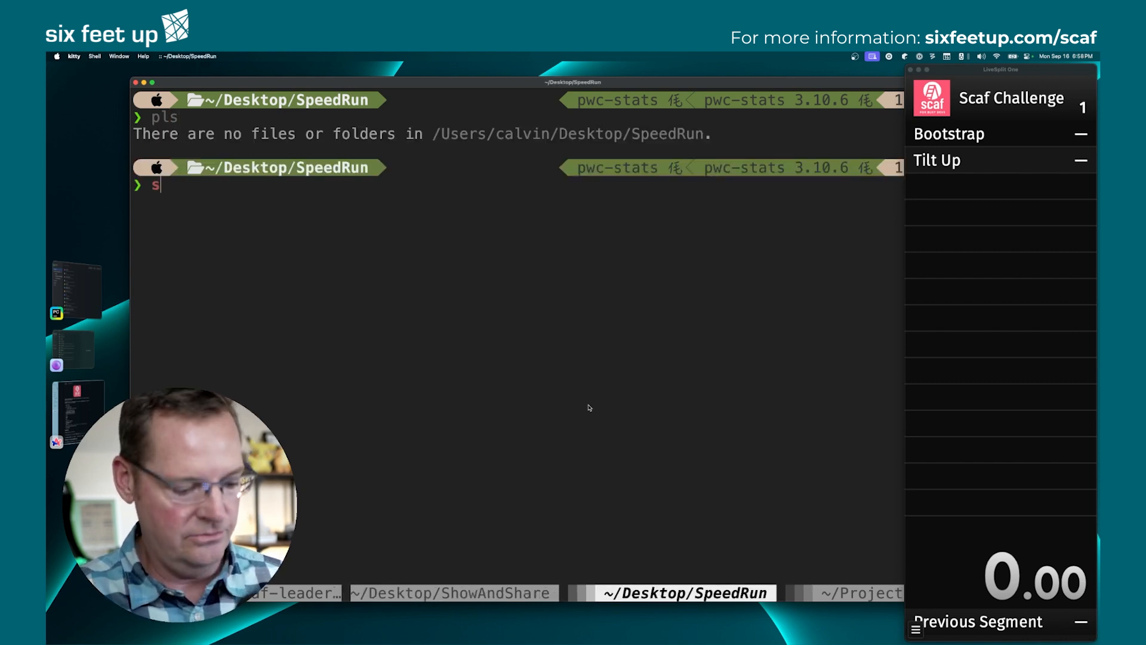
text(caf spe)
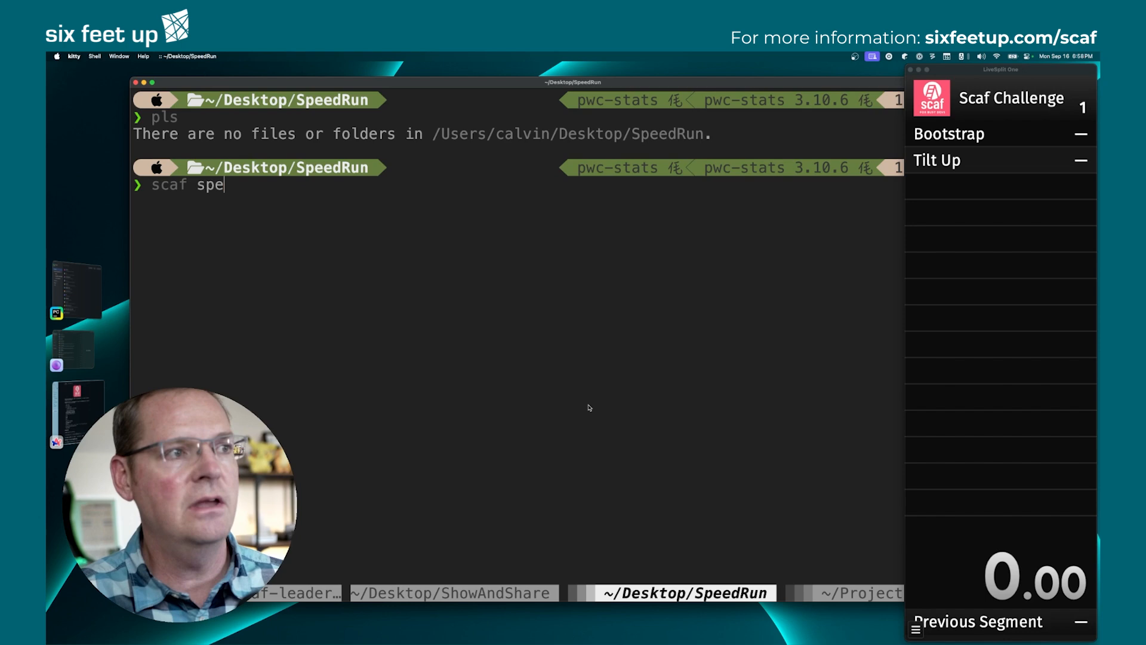
text(dr)
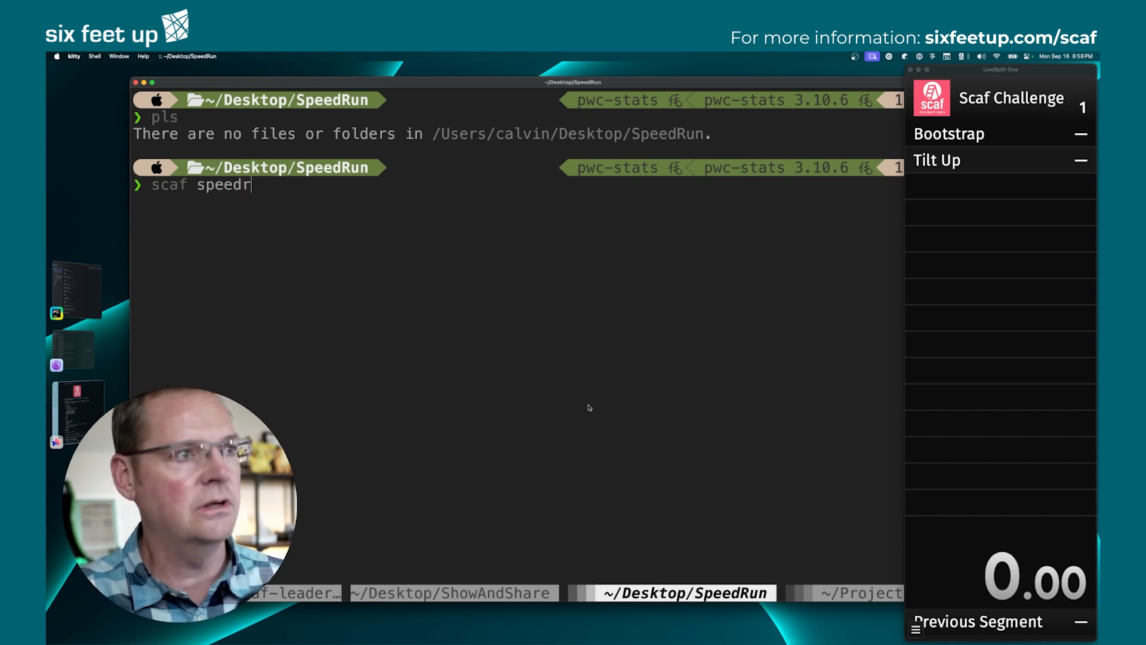
text(un)
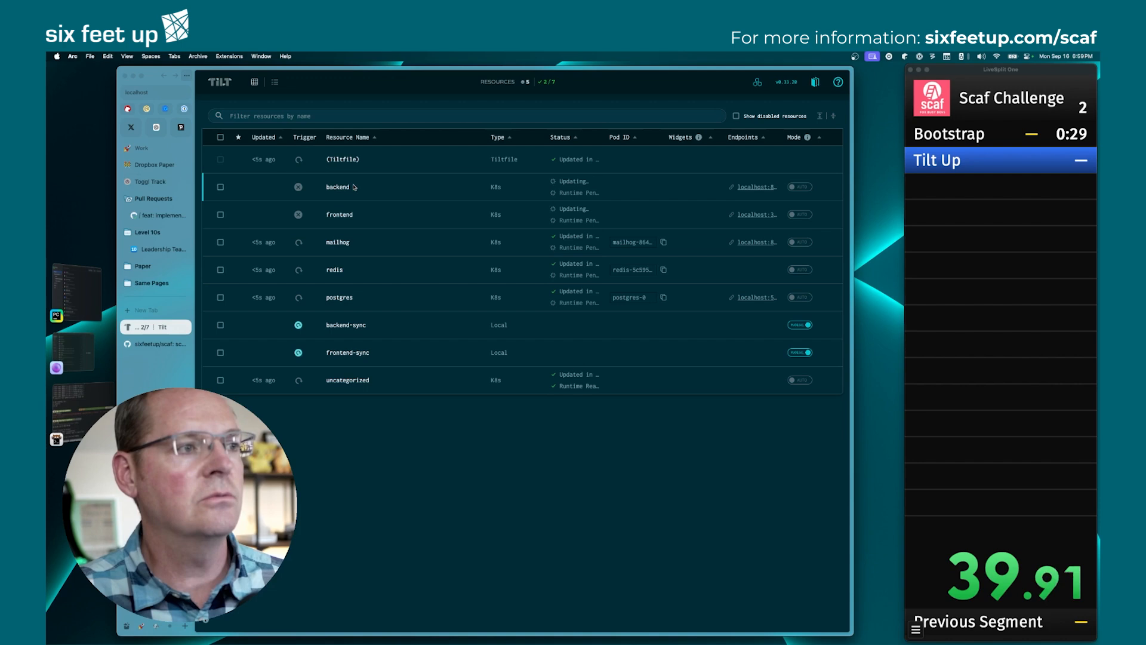
Select the backend resource in Tilt to inspect its deployment status
click(337, 186)
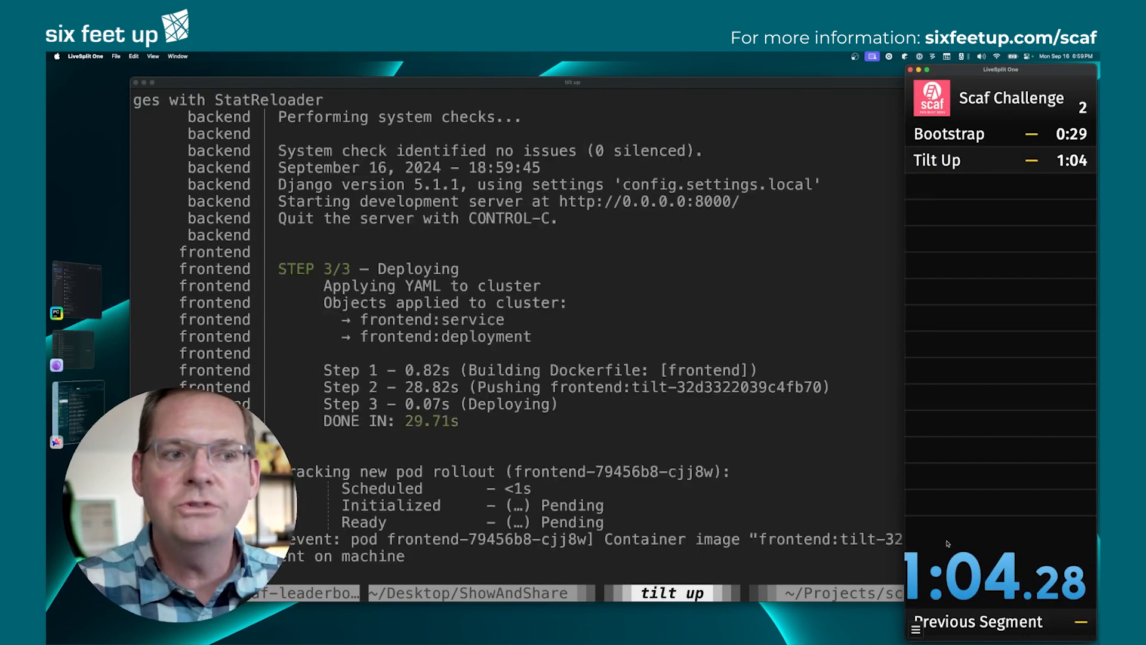
Scroll the tilt up log to the backend start and frontend deploy lines
scroll(down, 3)
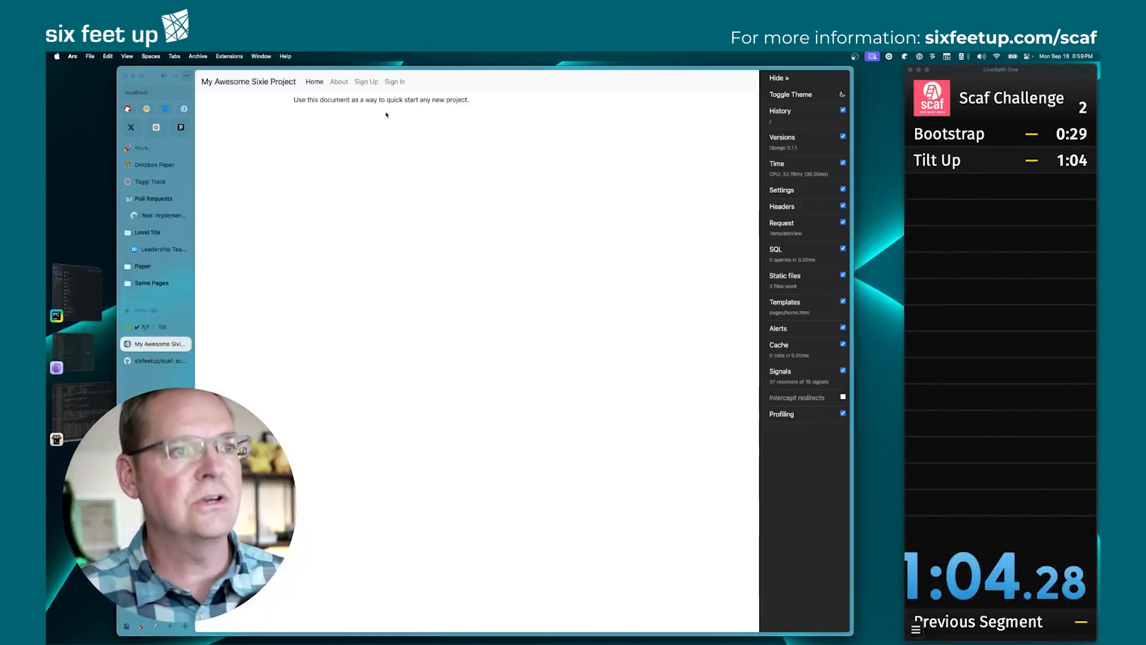
Visit the Sign Up page, then navigate the URL to /admin for the Django admin login
click(367, 82)
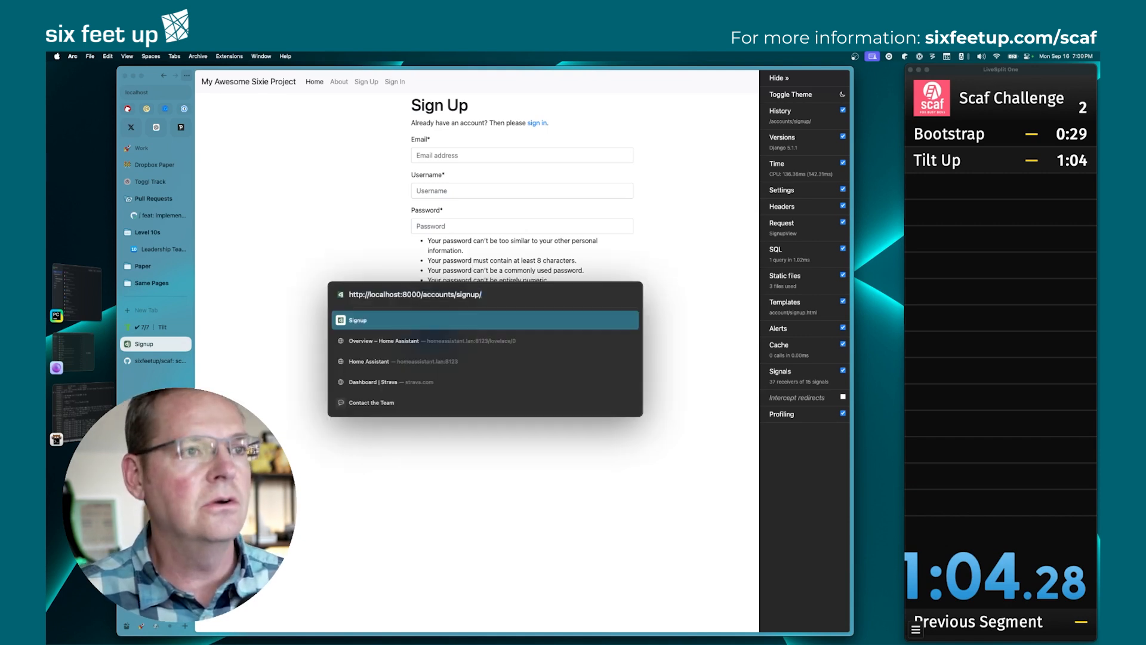
text(asdmin)
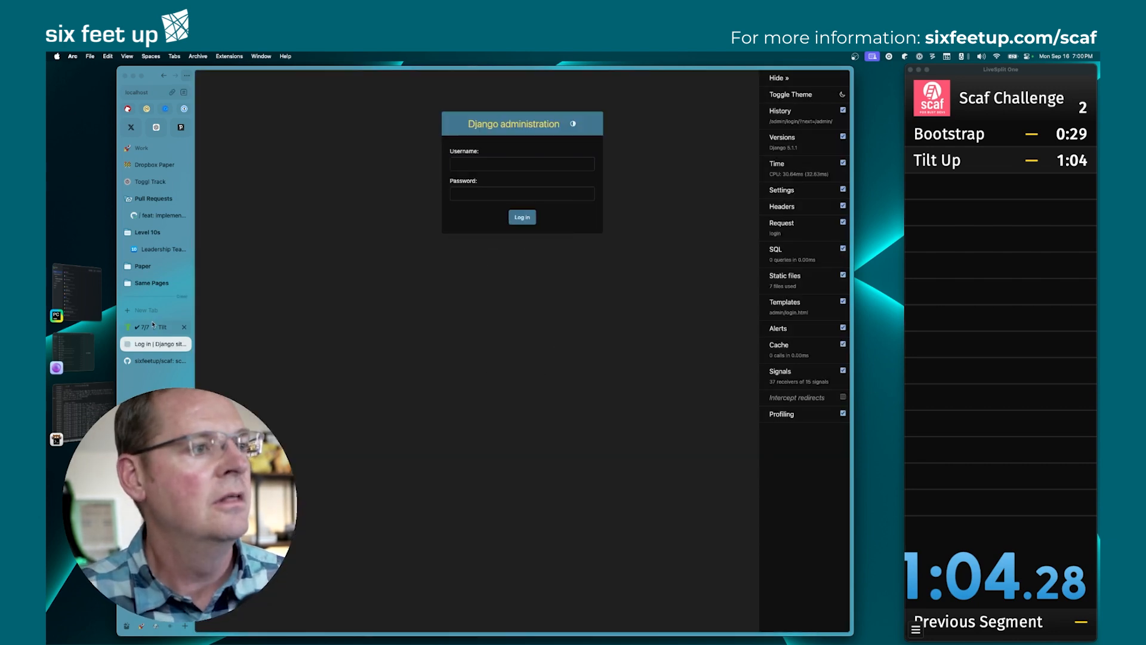
click(154, 327)
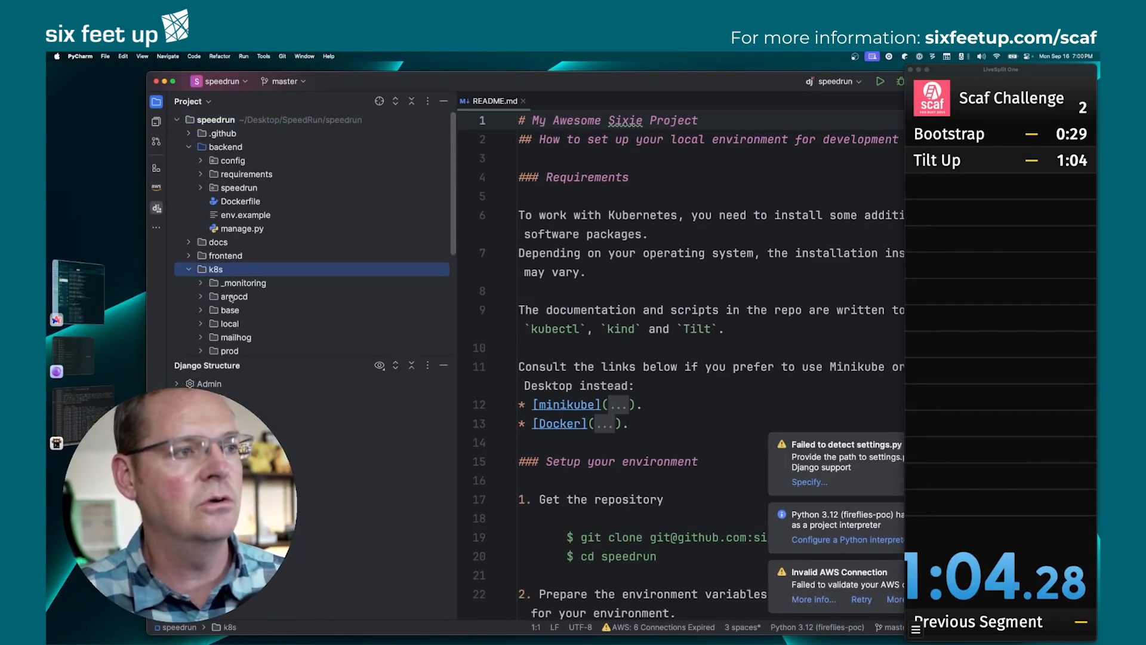
Expand the k8s local folder to show kustomization.yaml and postgres.yaml
click(219, 324)
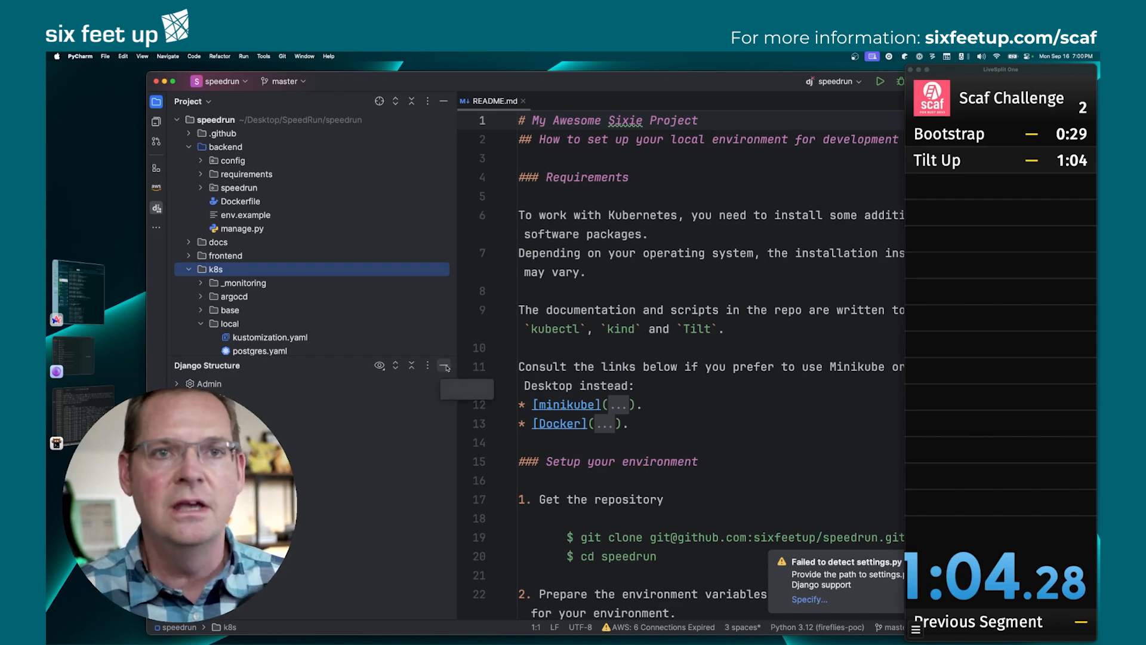
mouse_move(444, 365)
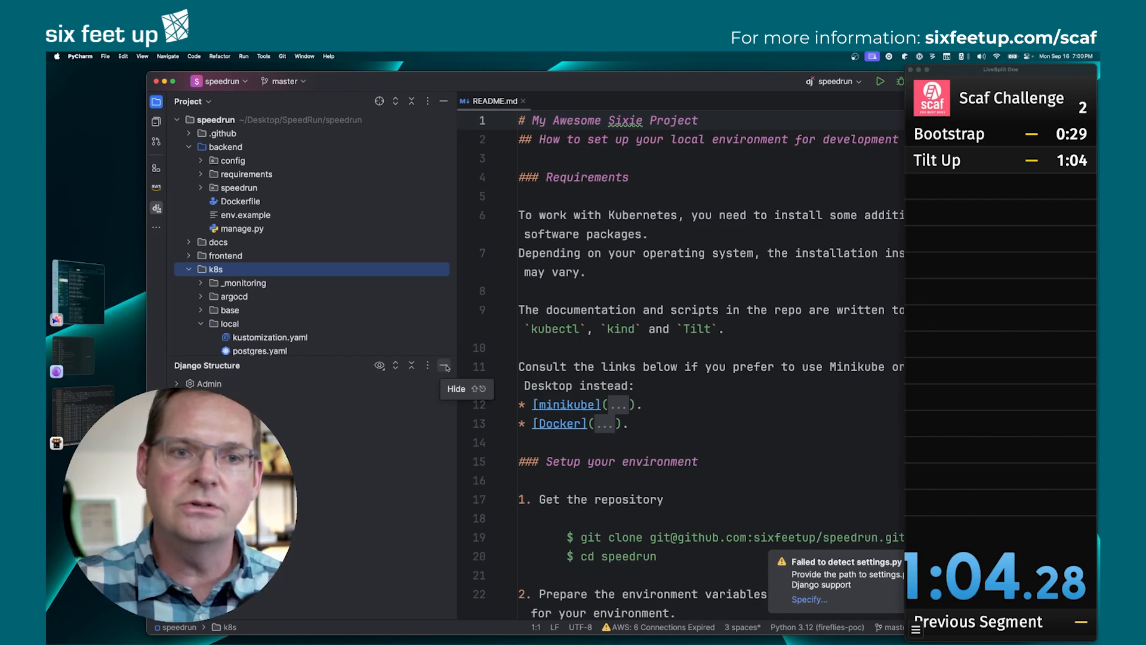